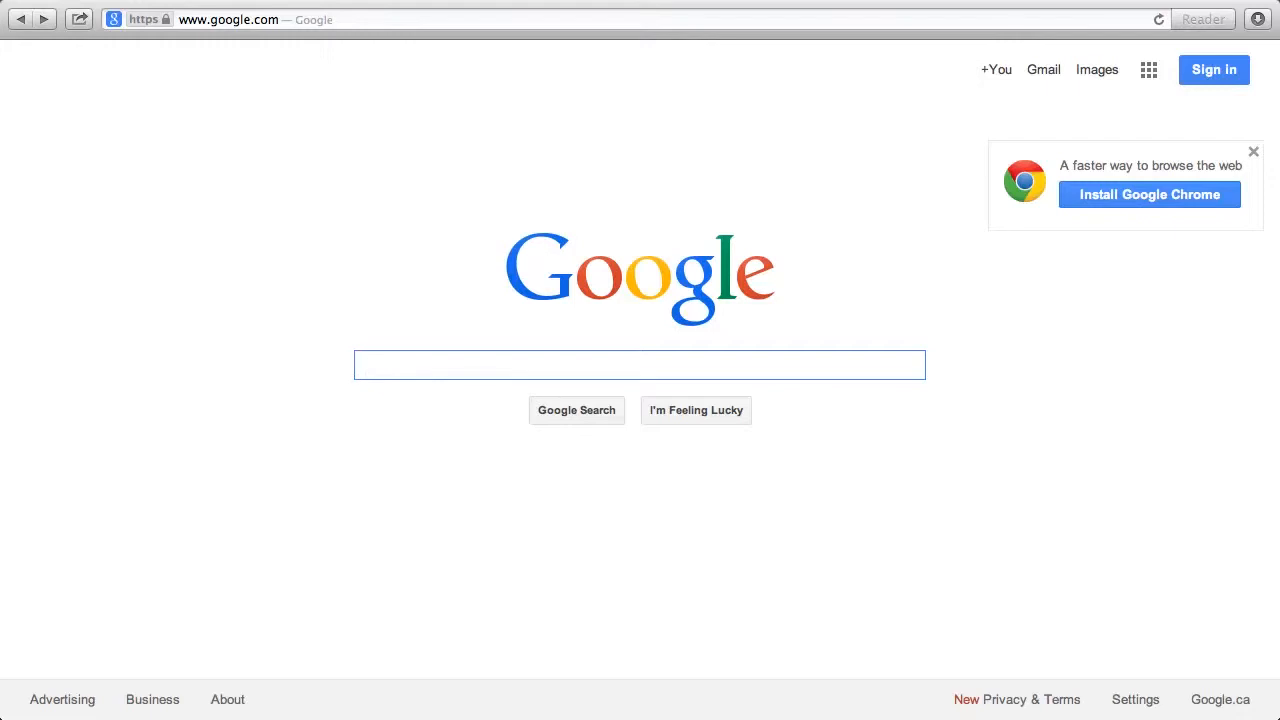
left_click(640, 364)
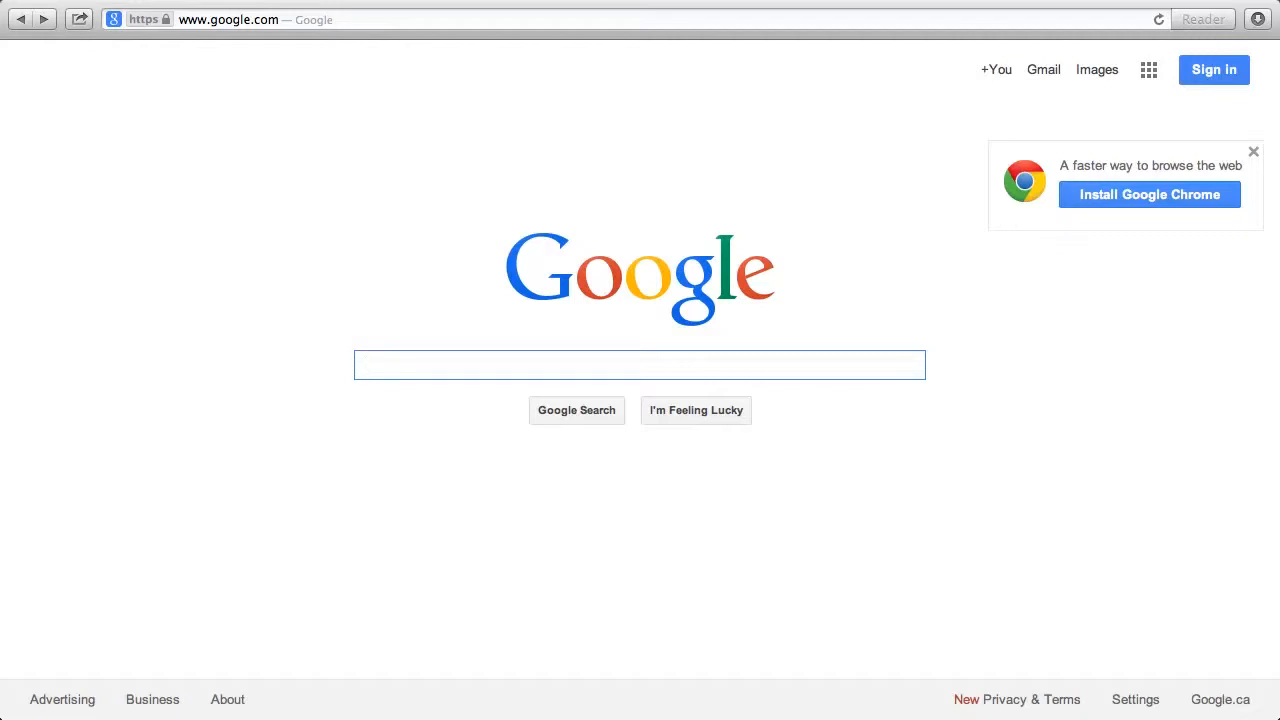
left_click(640, 364)
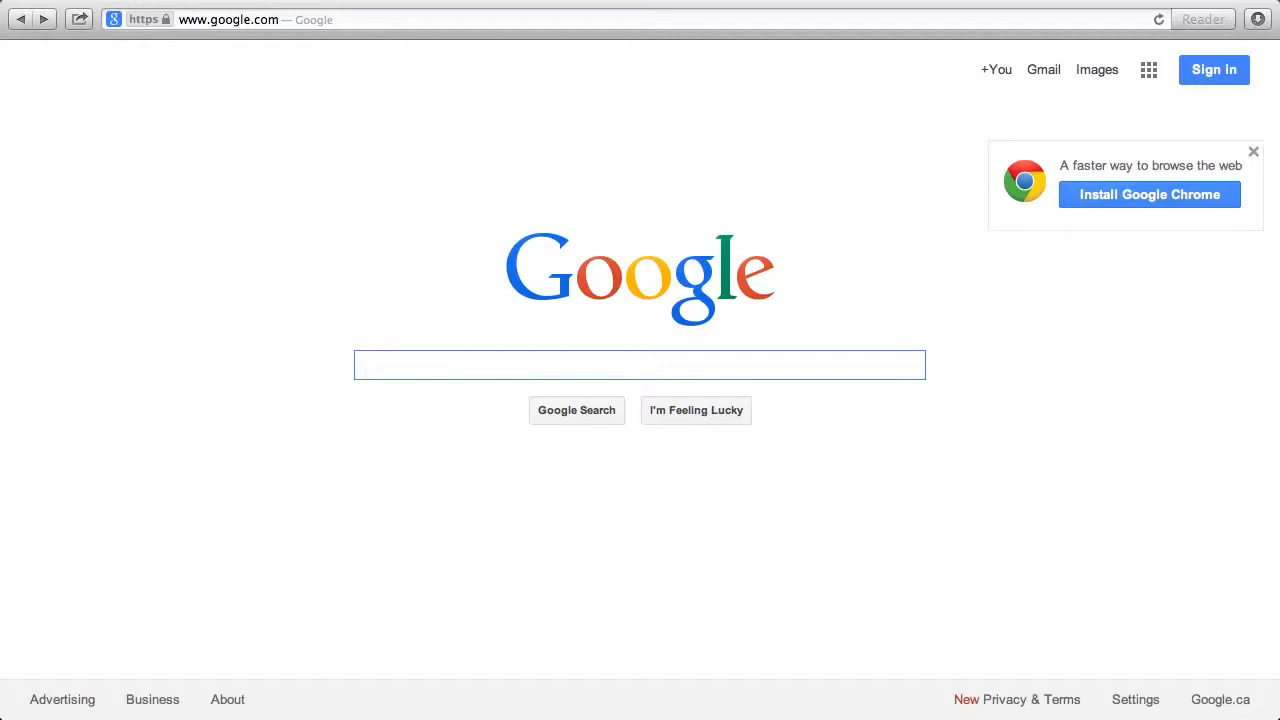
left_click(640, 364)
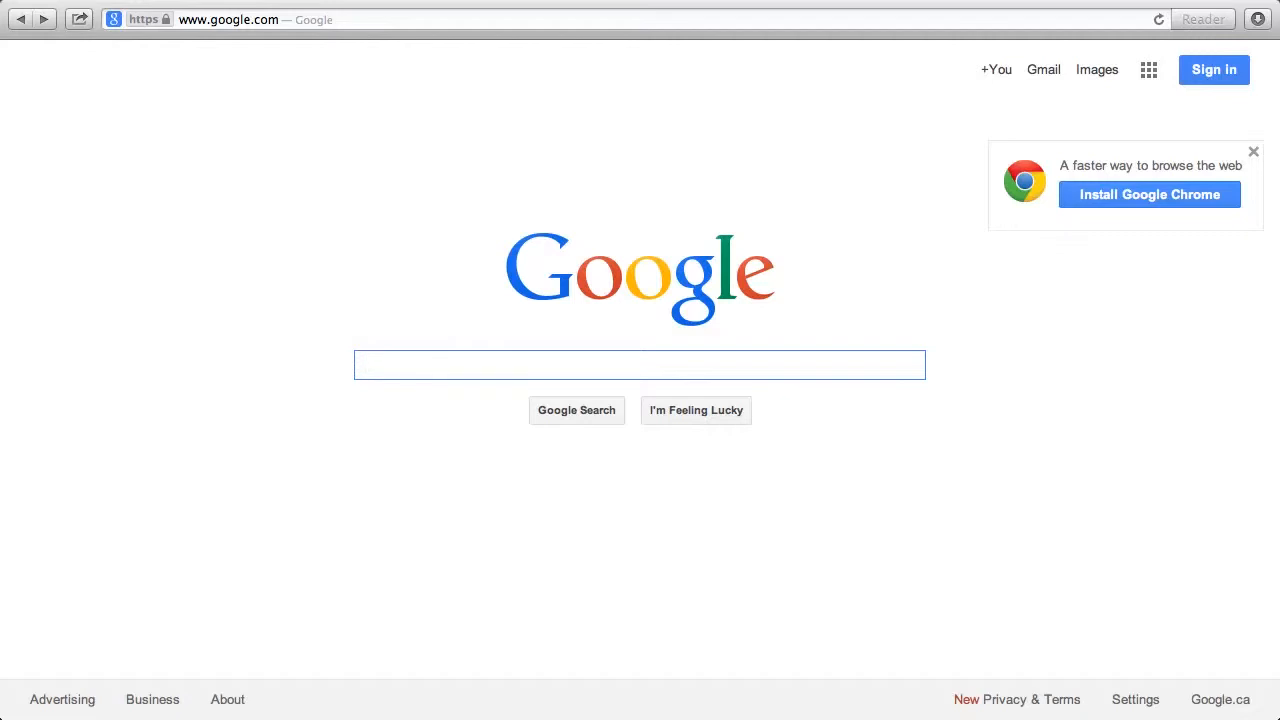
left_click(640, 364)
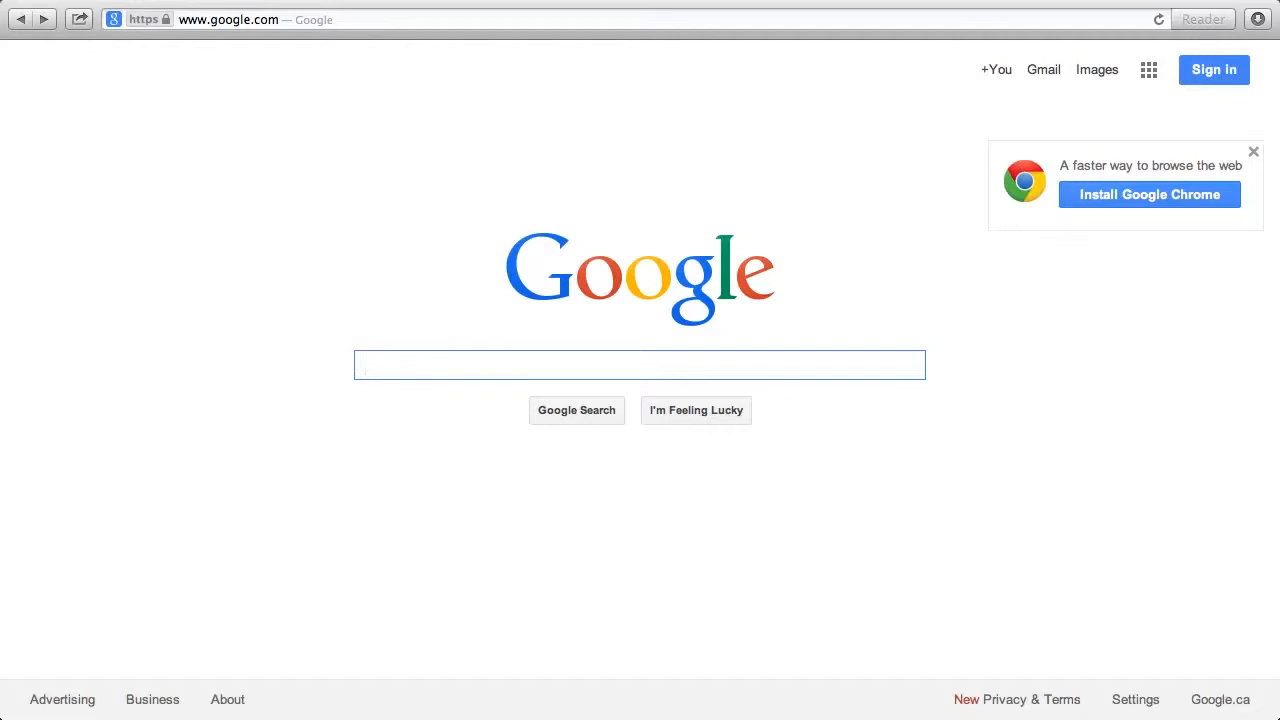
left_click(640, 364)
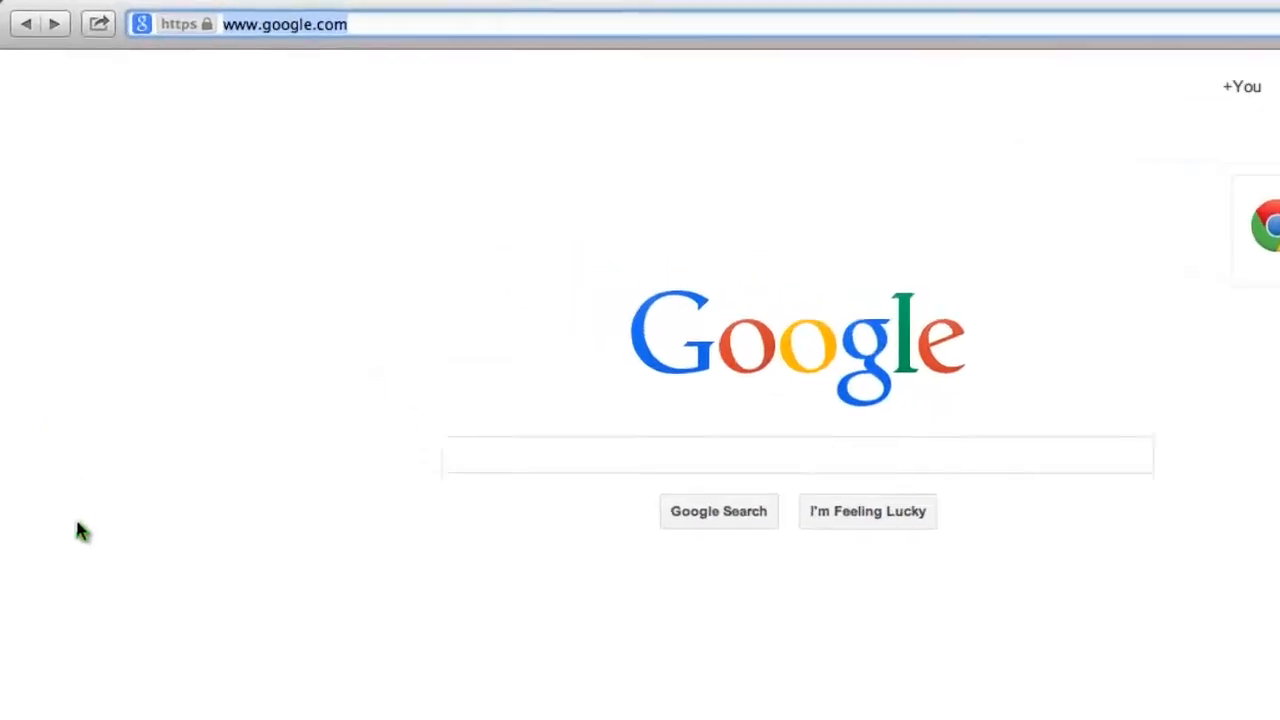
type("www.best-vpn-software.com")
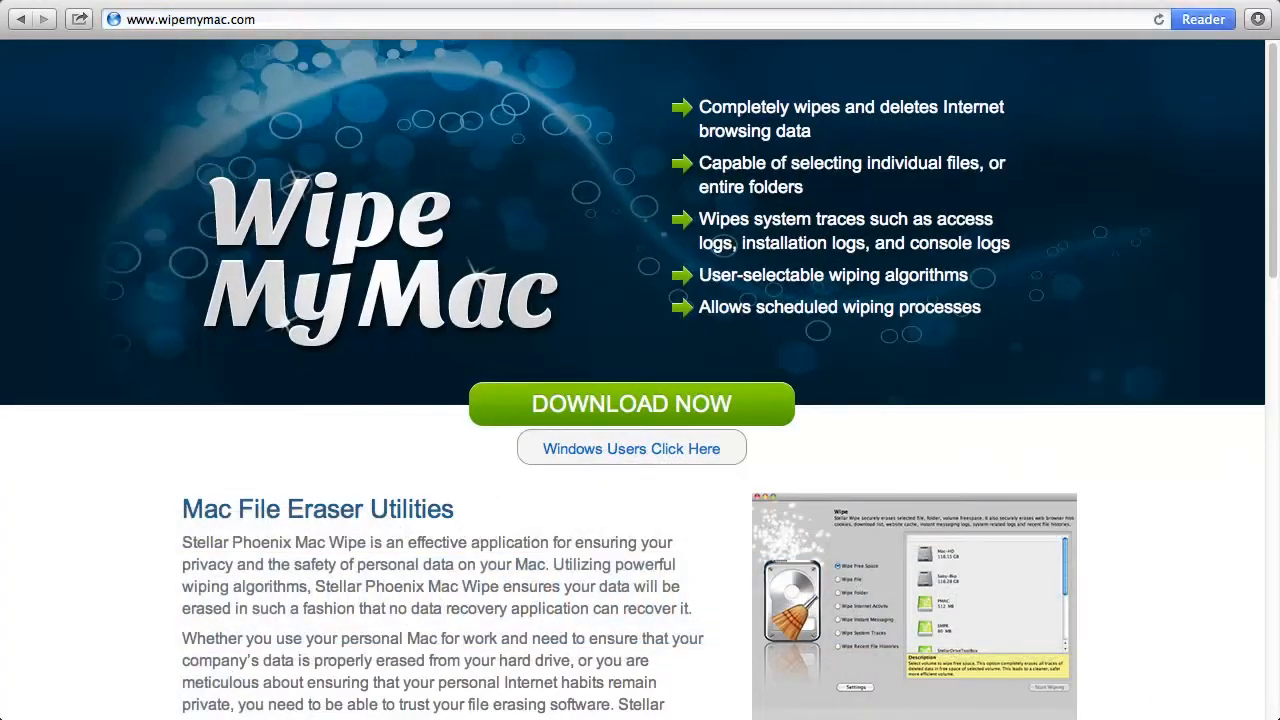
mouse_move(268, 388)
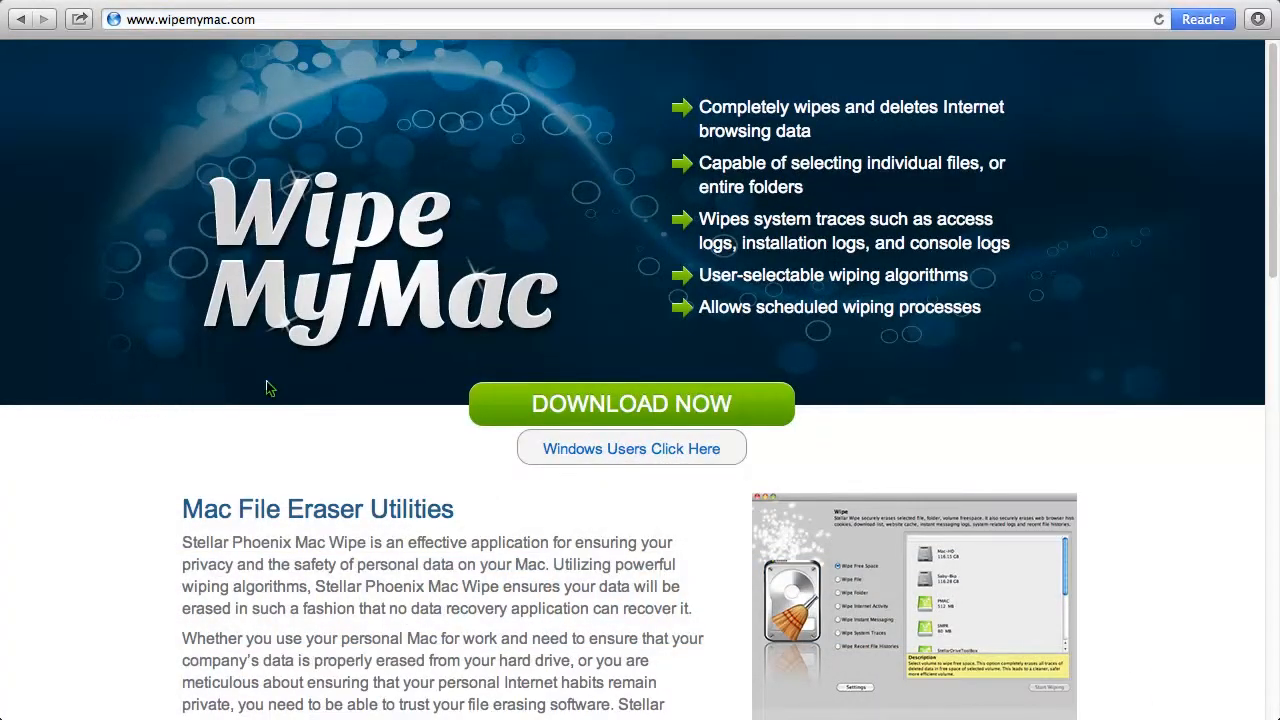
left_click(632, 404)
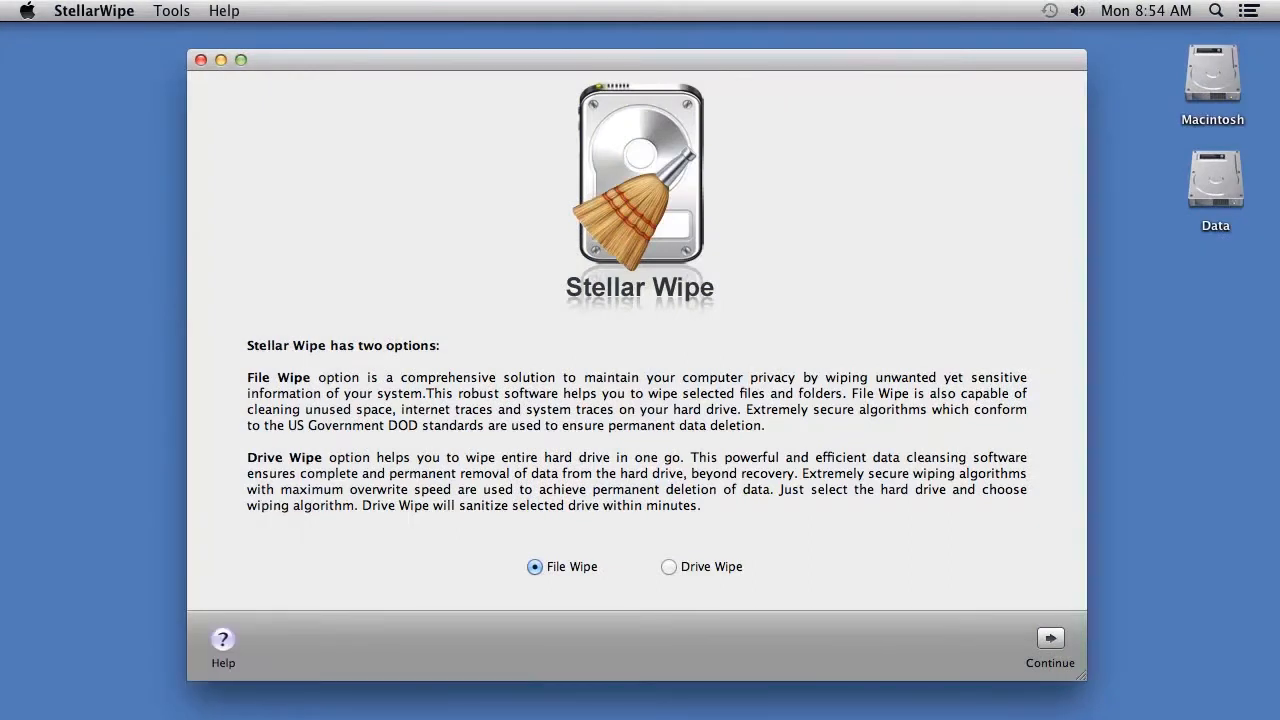
mouse_move(566, 596)
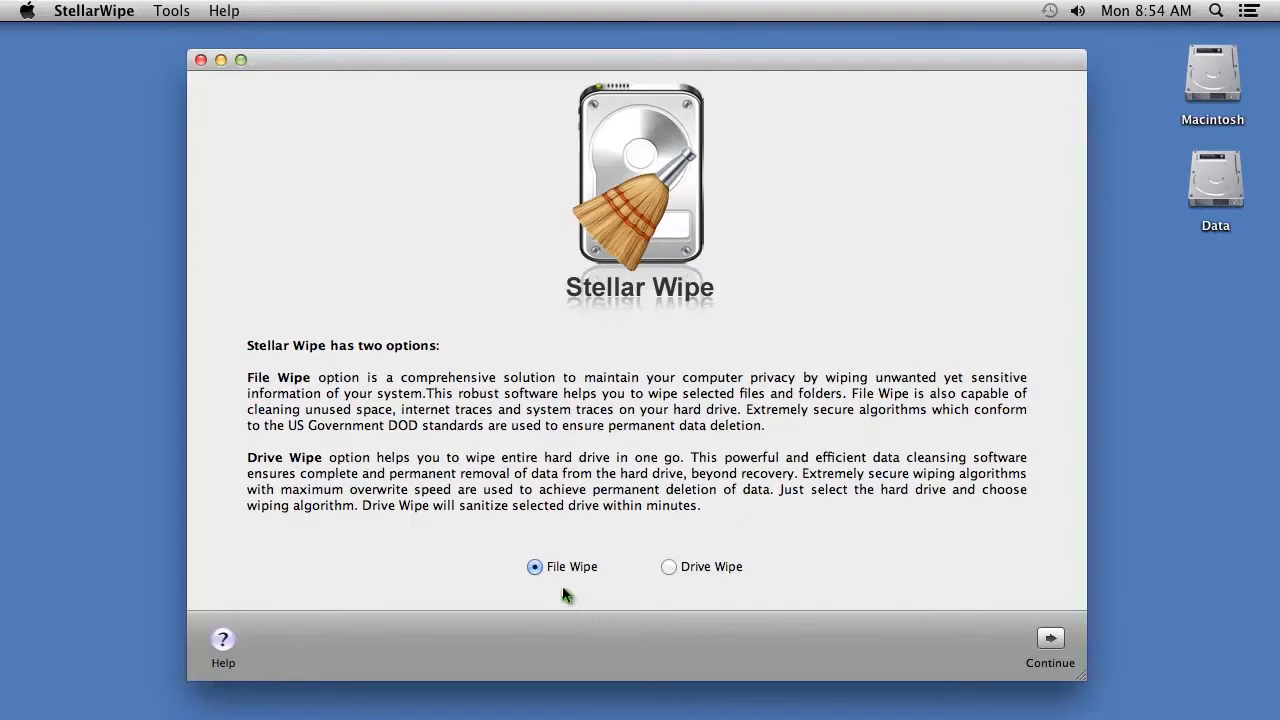
Try Drive Wipe, settle on File Wipe and continue into its volume list
left_click(668, 568)
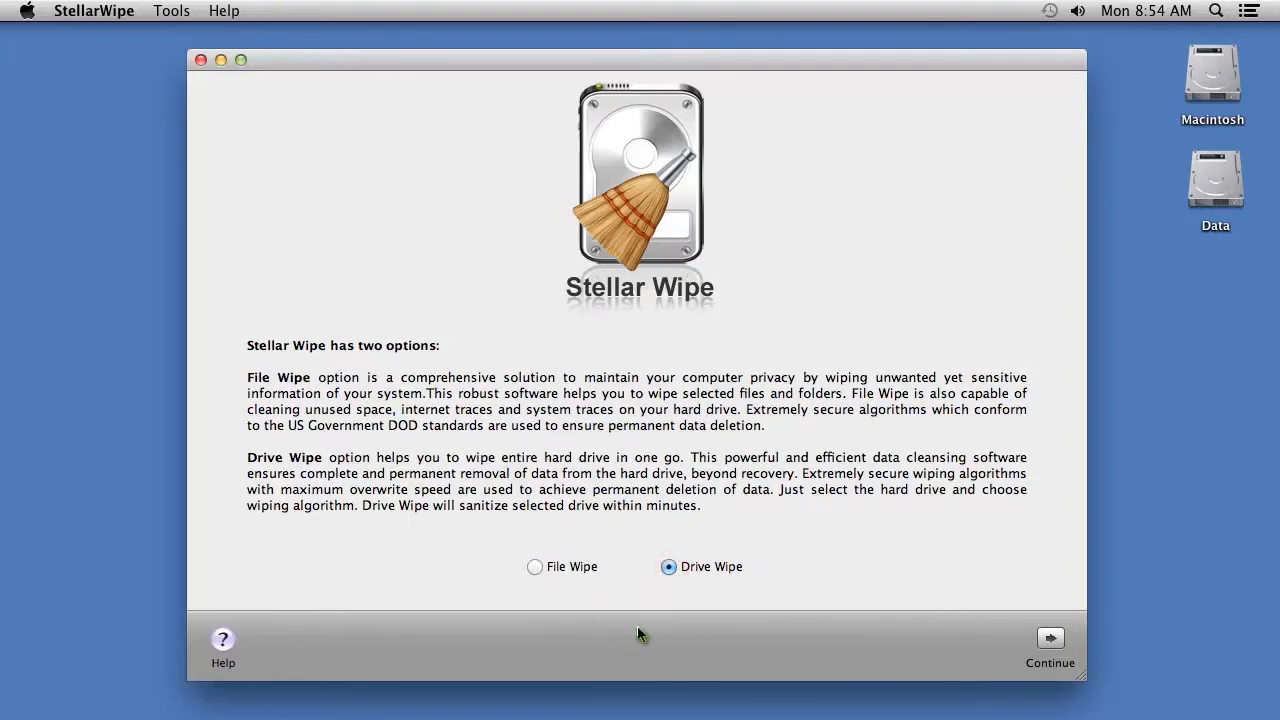
left_click(536, 568)
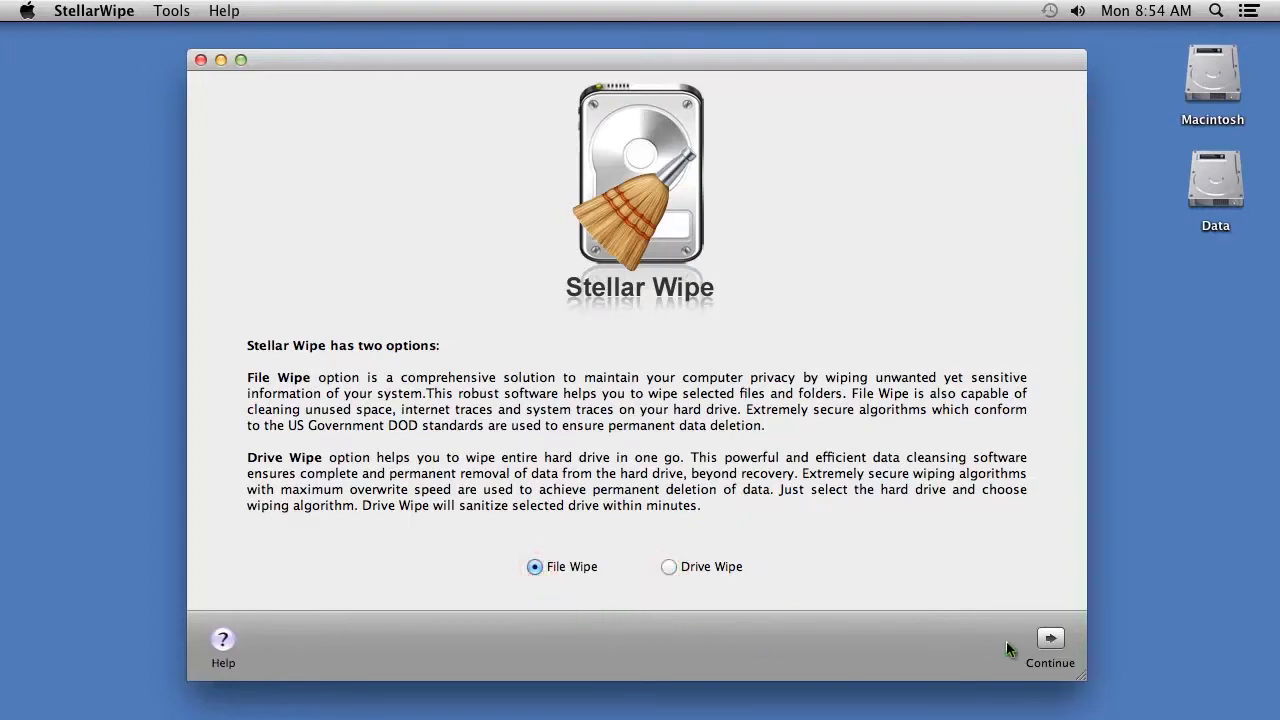
mouse_move(838, 640)
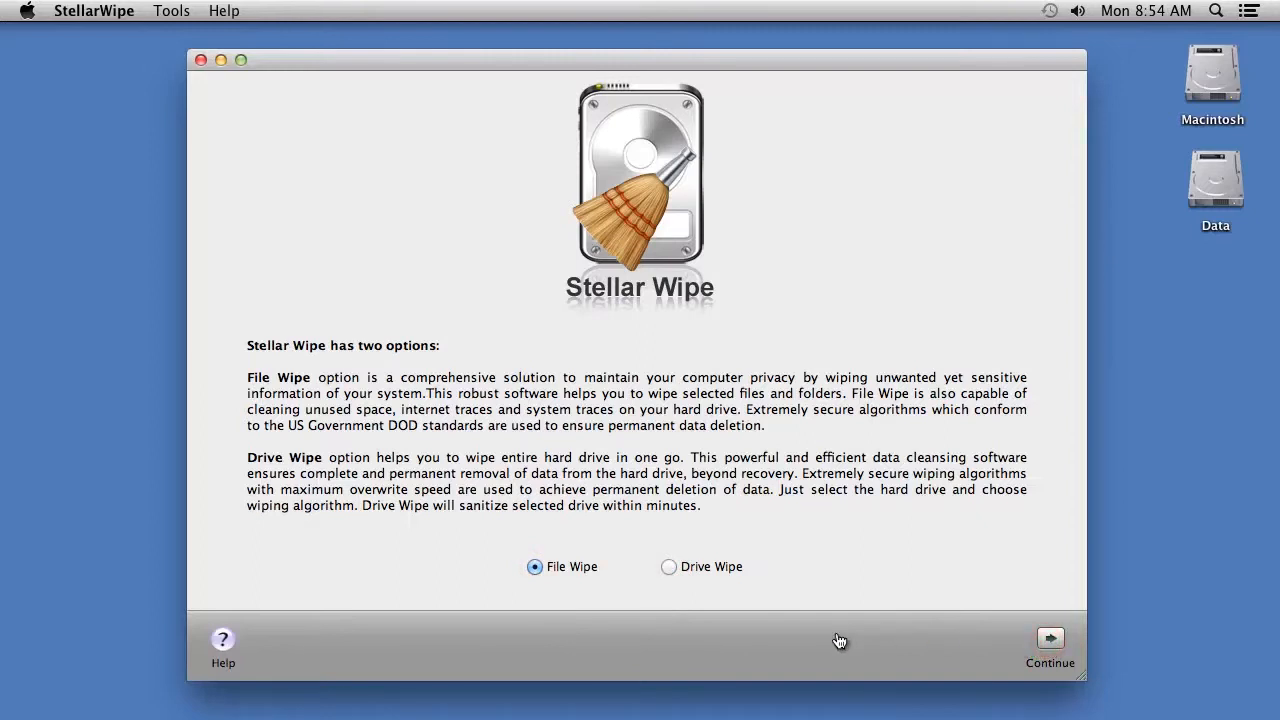
left_click(1048, 644)
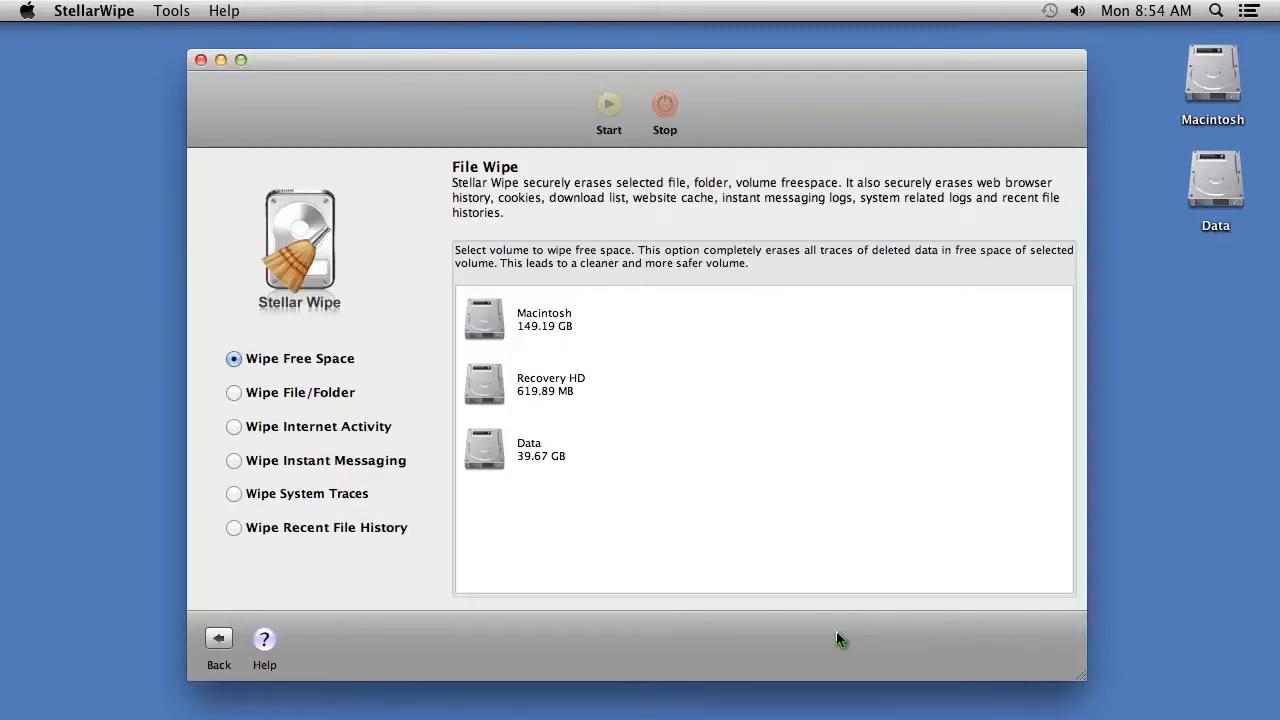
Choose the Macintosh volume as the free-space wipe target
left_click(544, 320)
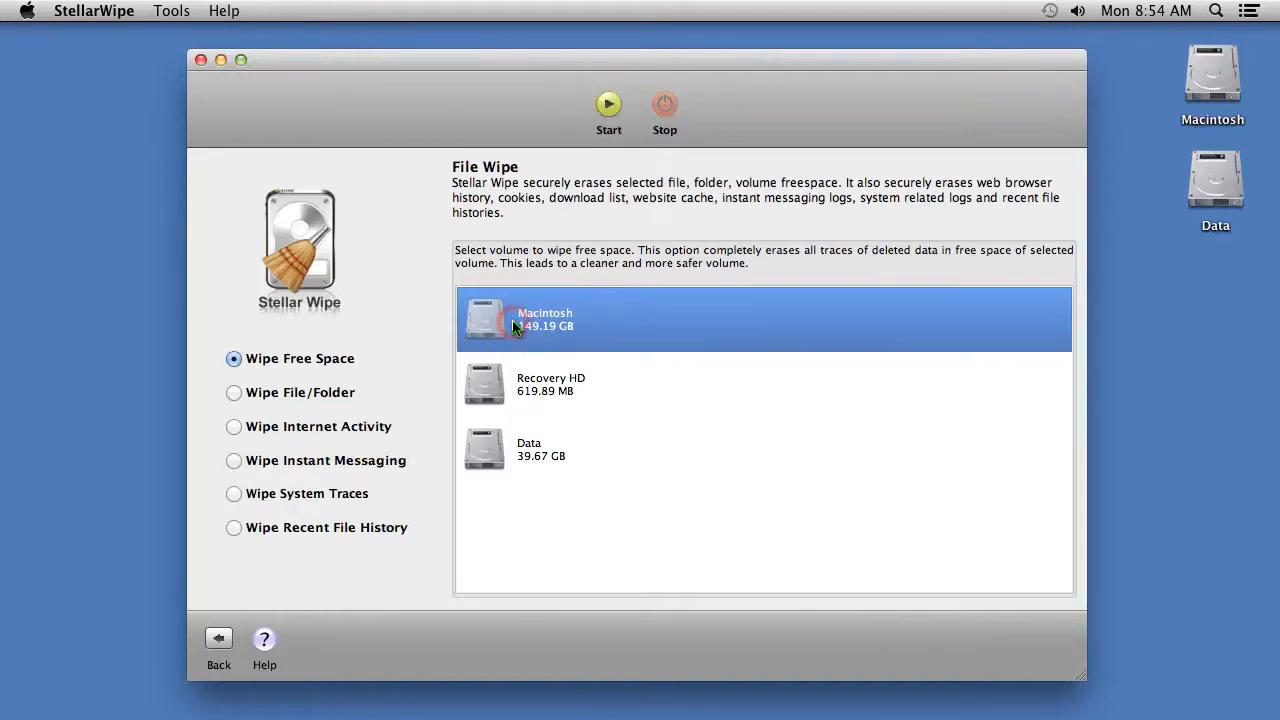
mouse_move(668, 548)
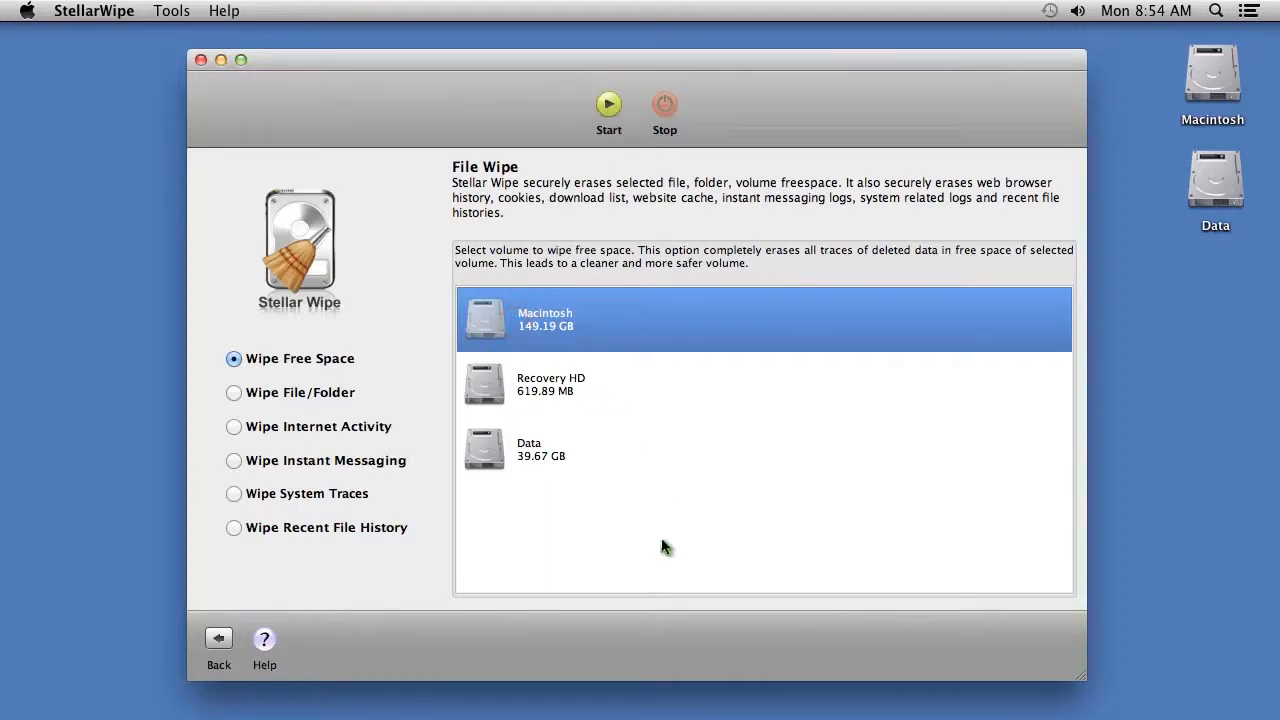
mouse_move(620, 548)
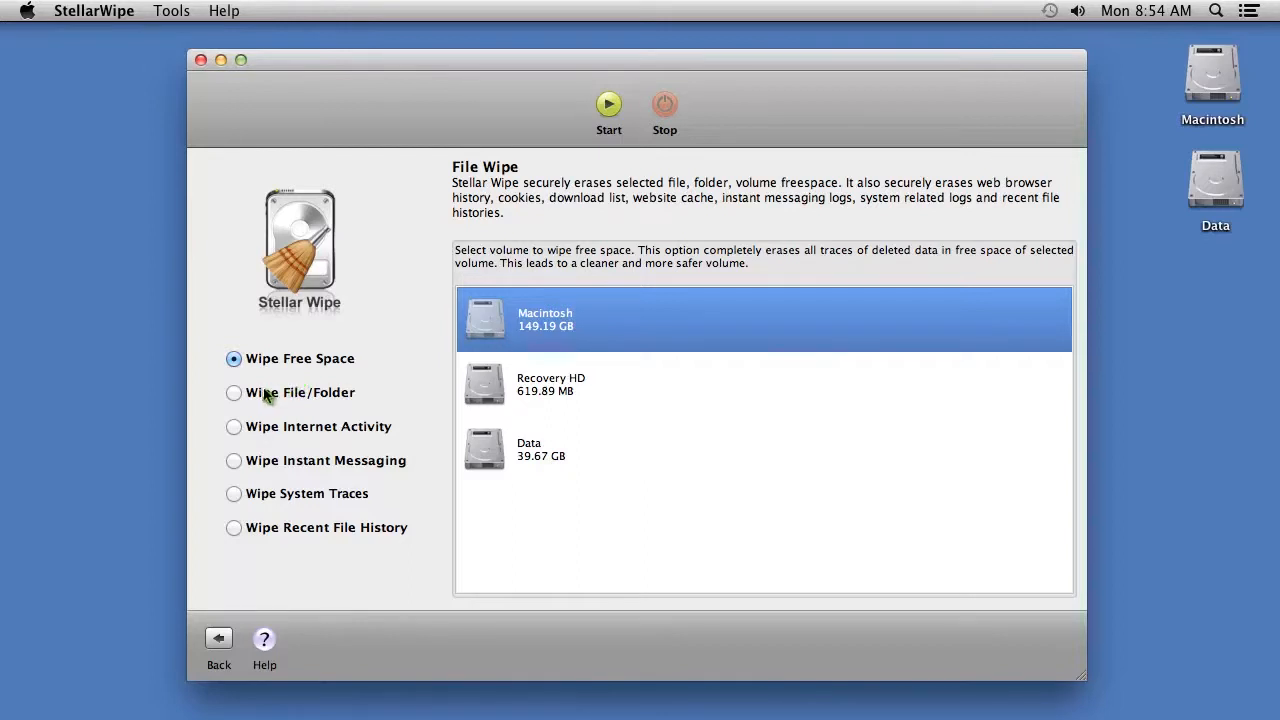
Add StellarFileWipe.dmg from Downloads to the Wipe File/Folder list
left_click(232, 392)
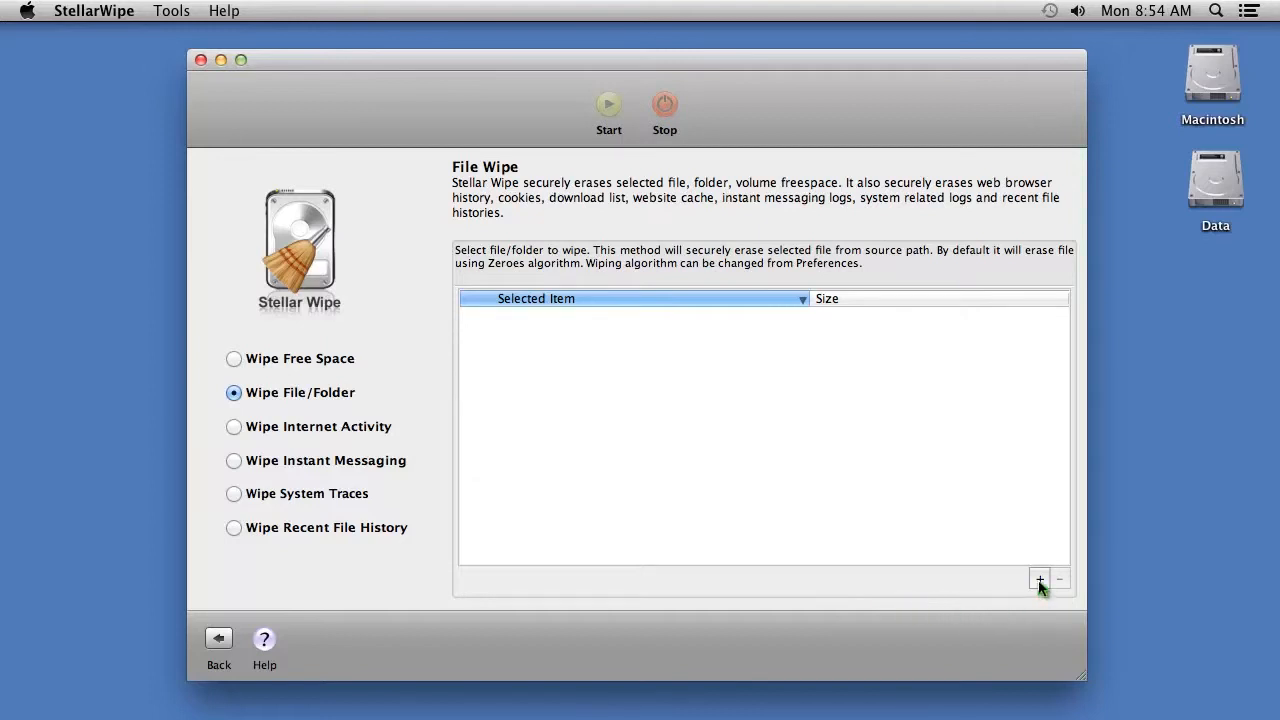
left_click(1040, 578)
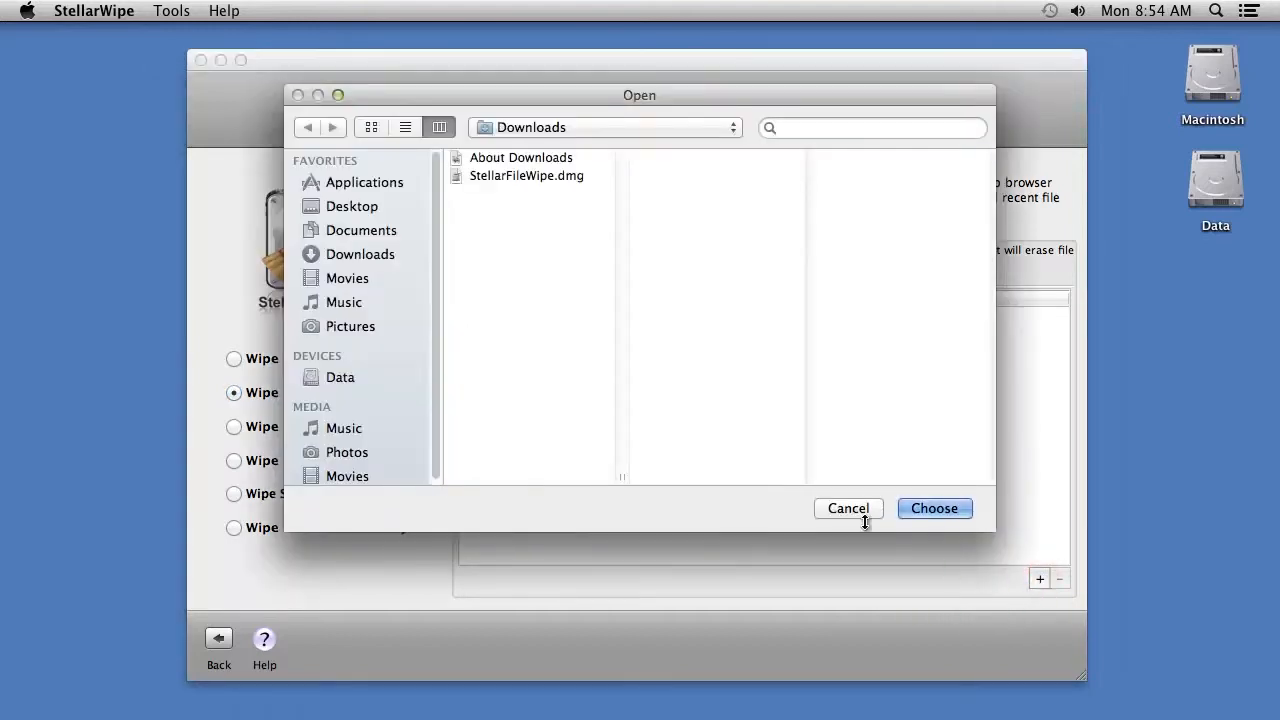
left_click(526, 176)
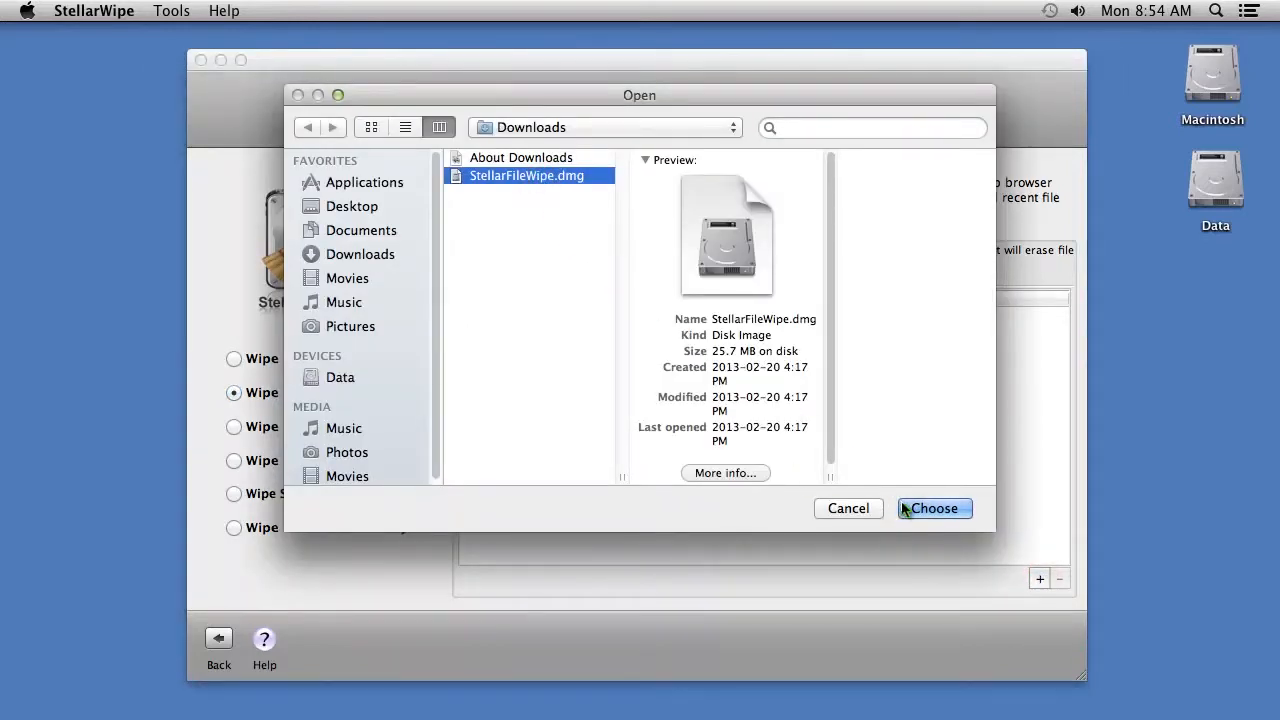
left_click(932, 508)
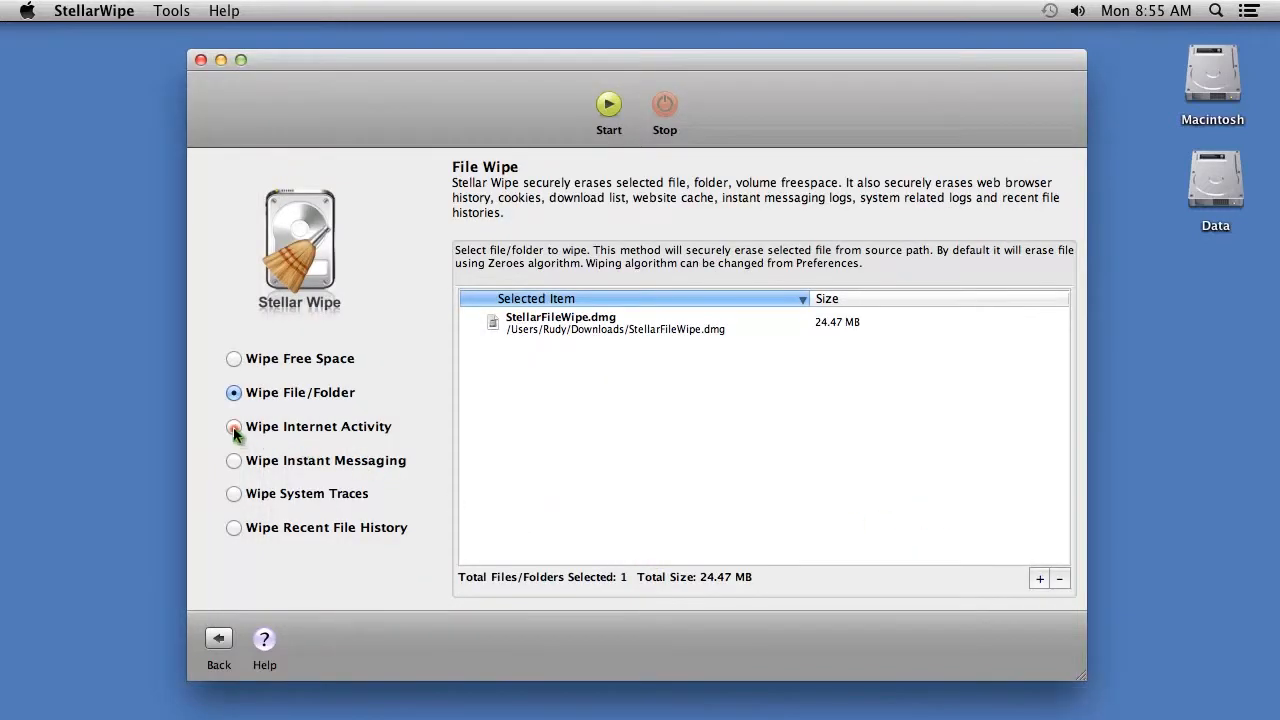
Exclude Firefox Download List from Wipe Internet Activity, then view Instant Messaging and Recent File History options
left_click(232, 426)
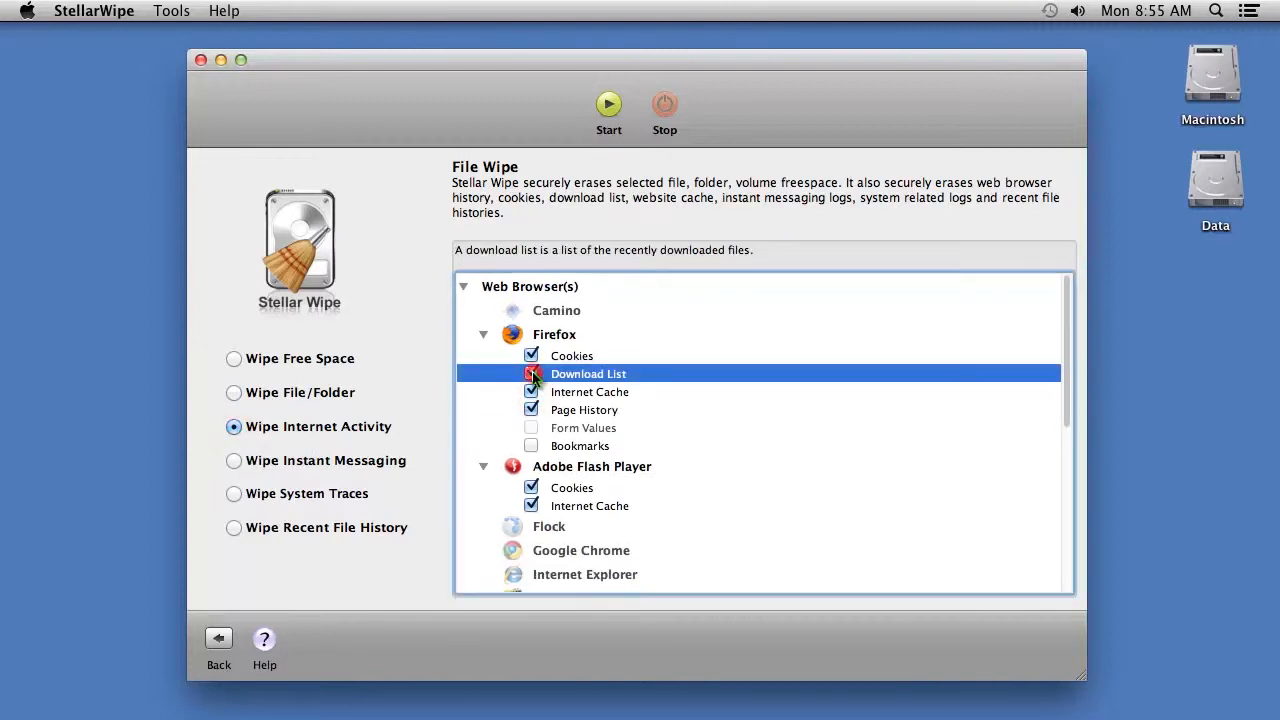
left_click(532, 374)
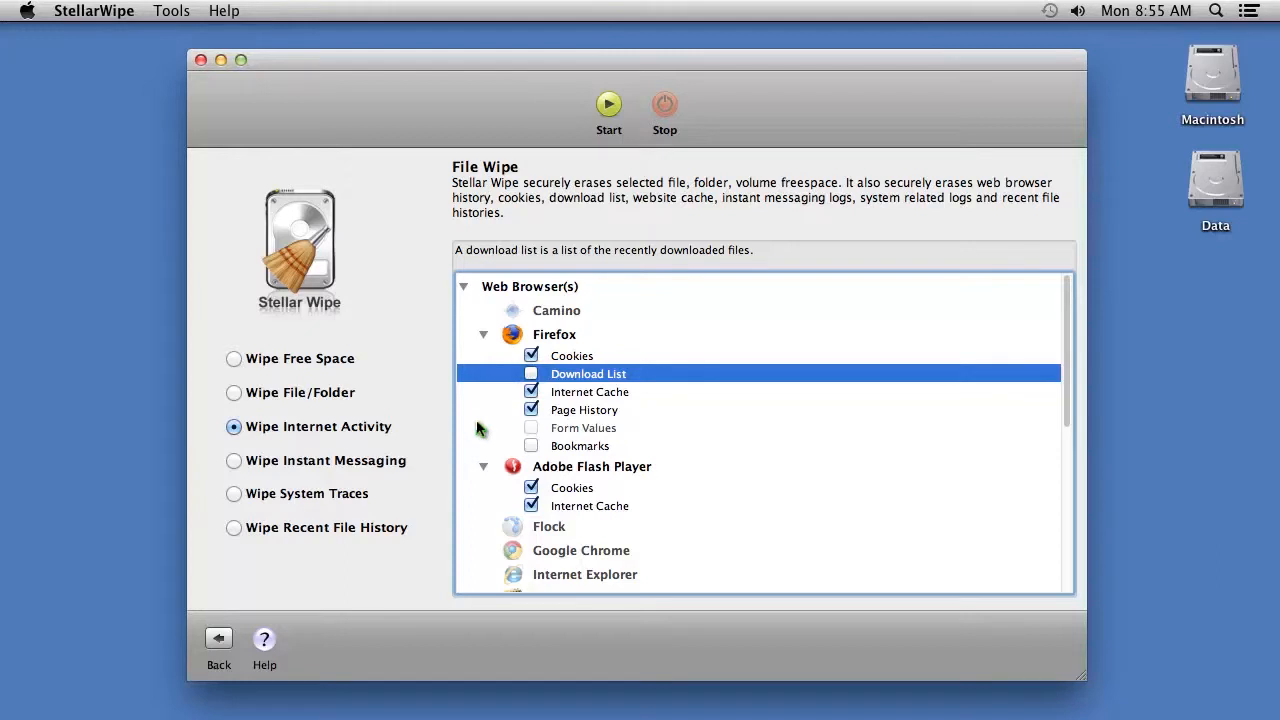
mouse_move(232, 470)
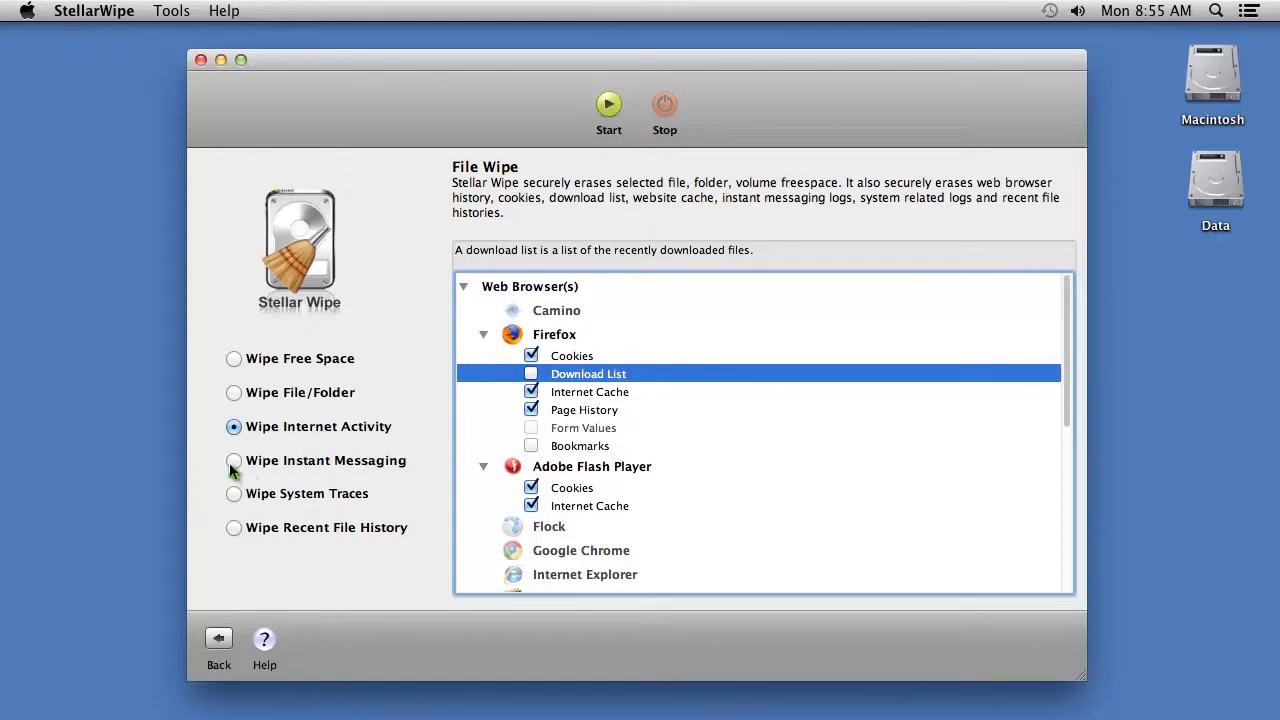
left_click(232, 460)
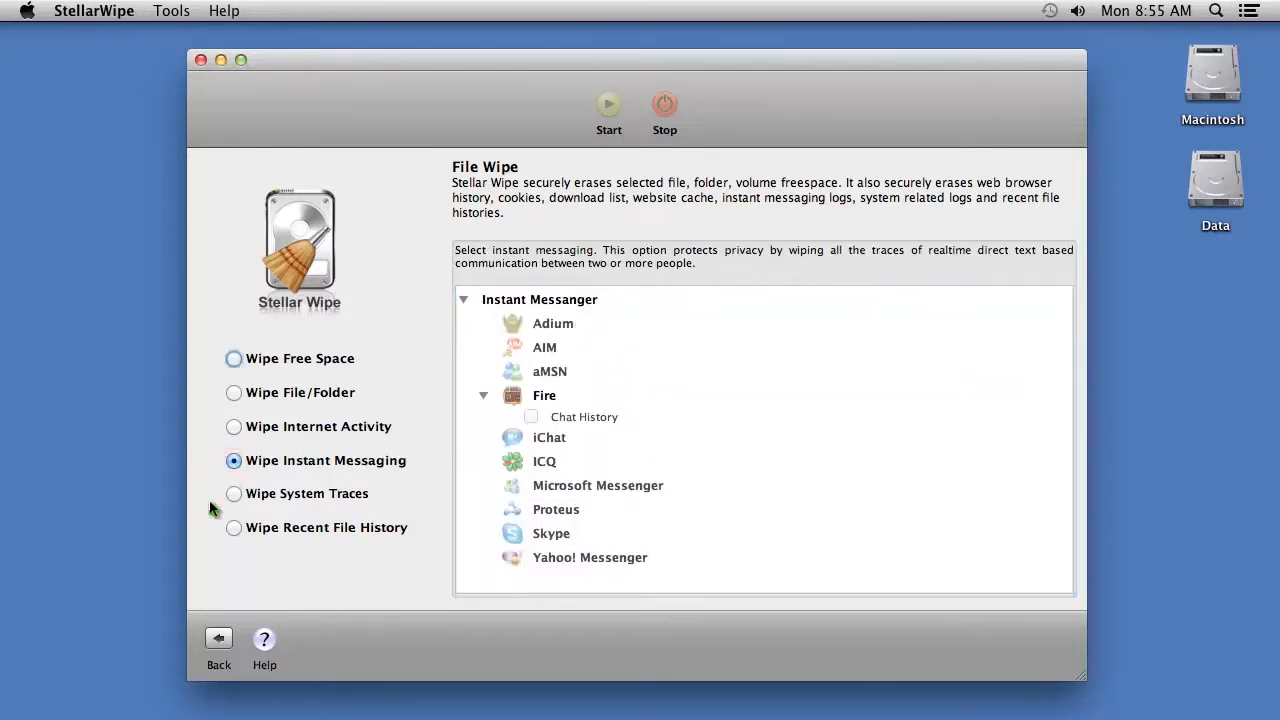
mouse_move(234, 532)
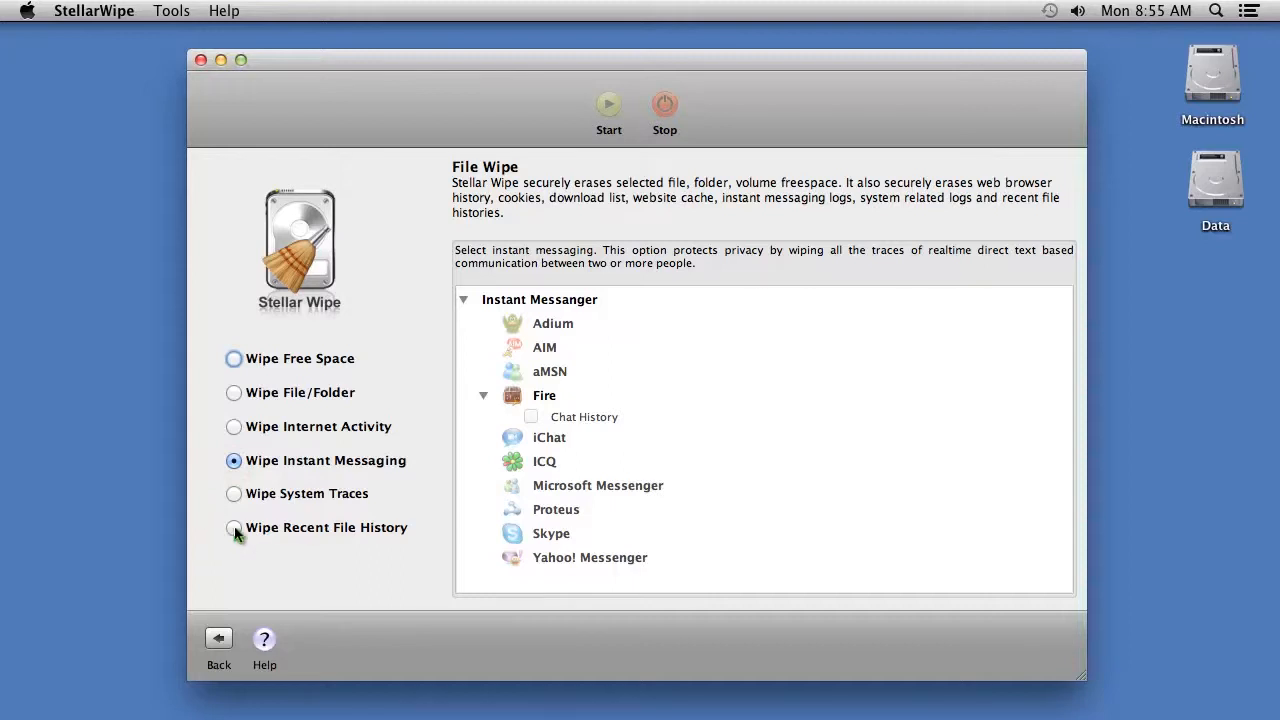
left_click(232, 528)
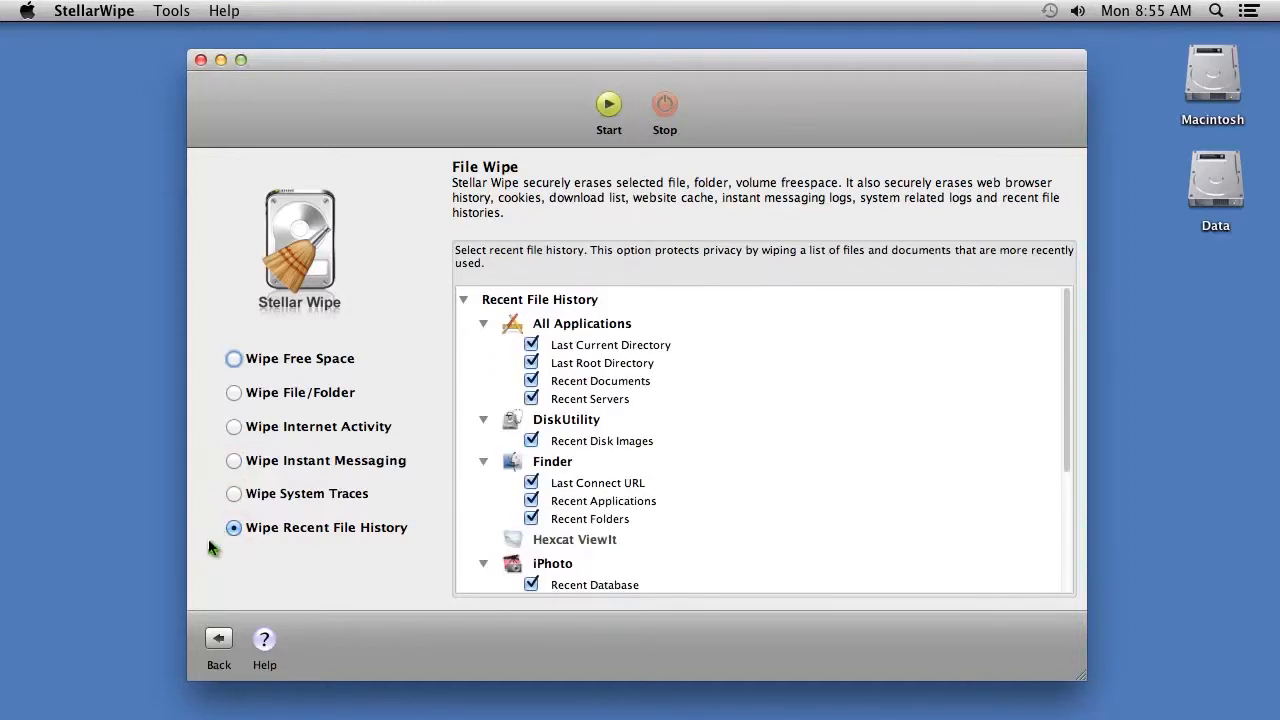
left_click(232, 358)
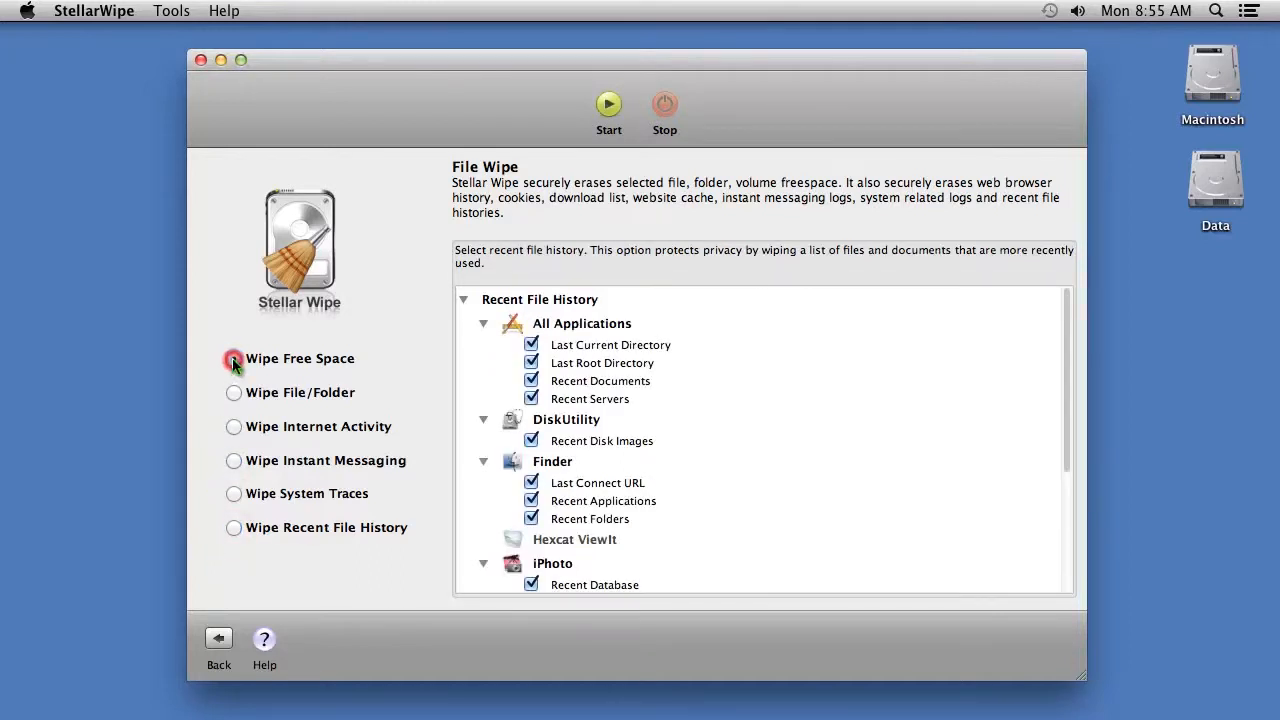
Return to Wipe Free Space, then go back to the File Wipe / Drive Wipe start screen
left_click(232, 358)
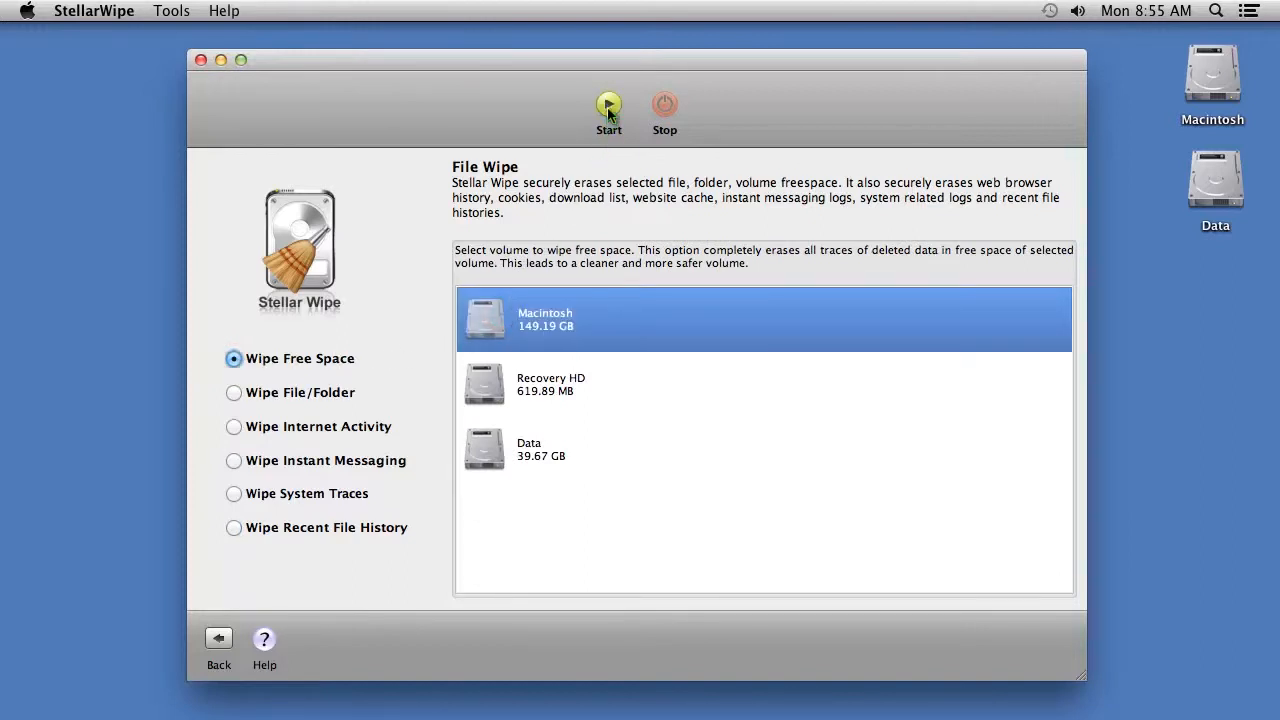
mouse_move(760, 118)
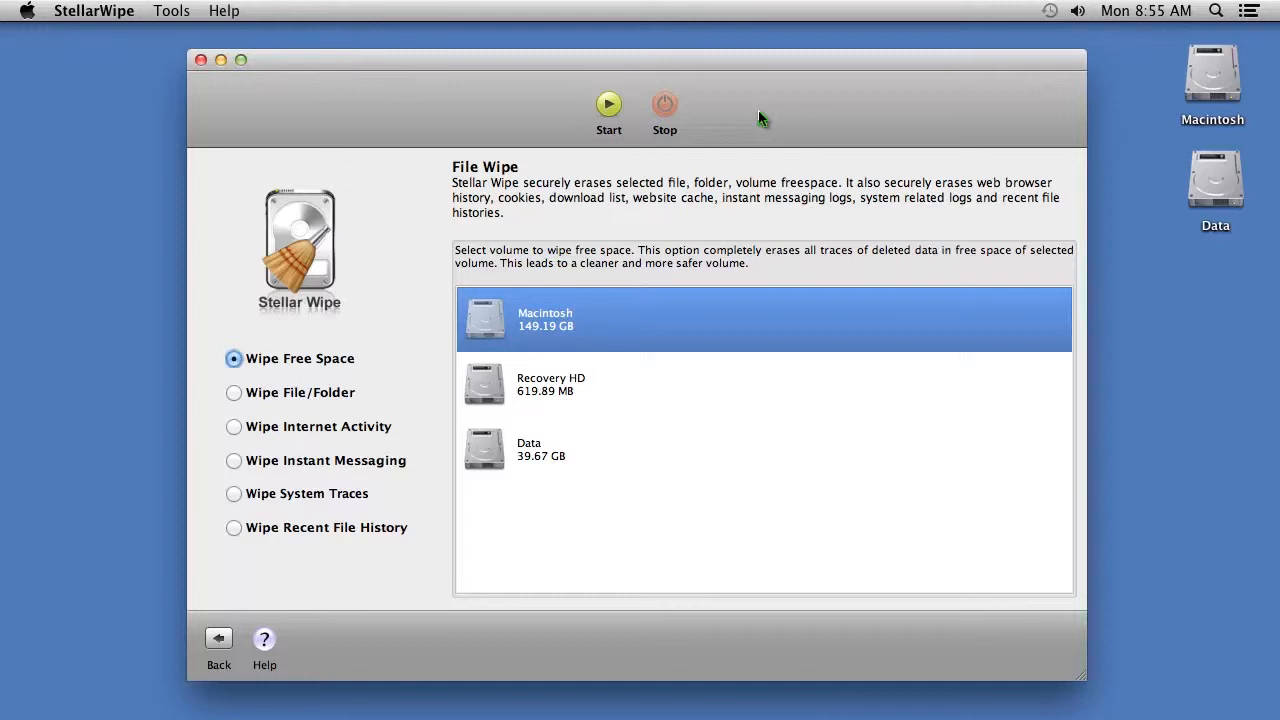
mouse_move(712, 206)
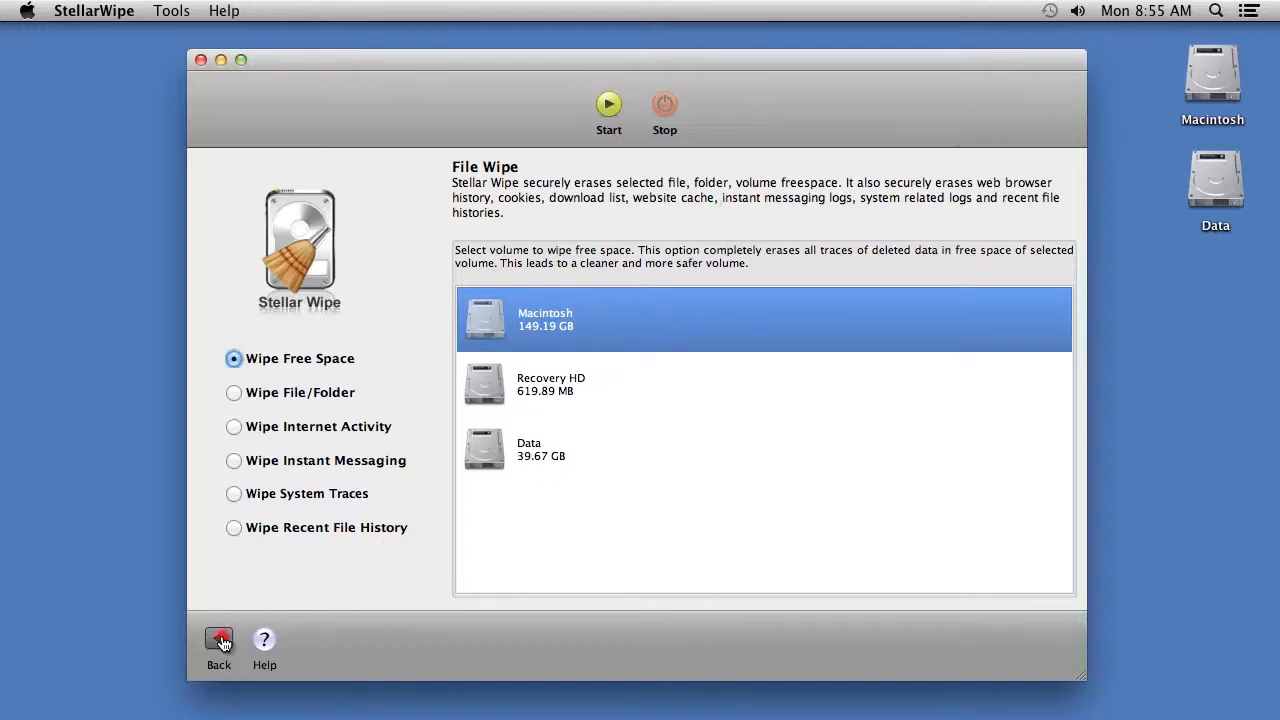
left_click(218, 638)
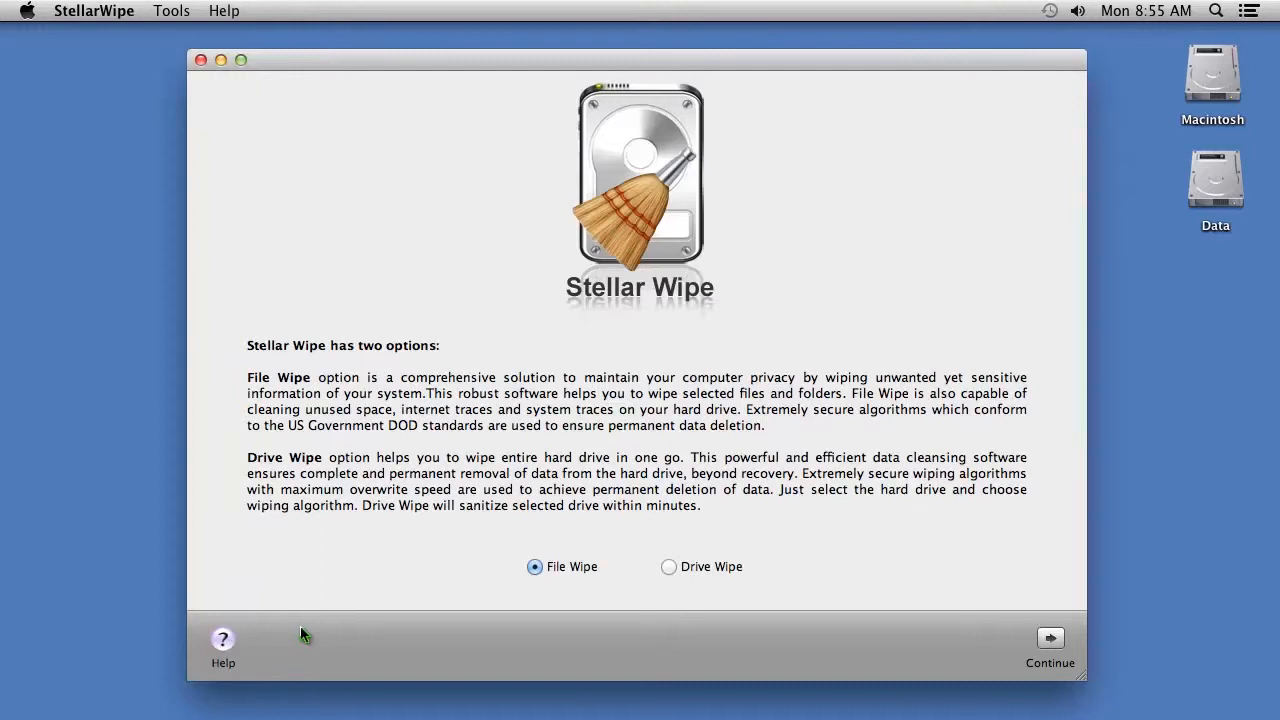